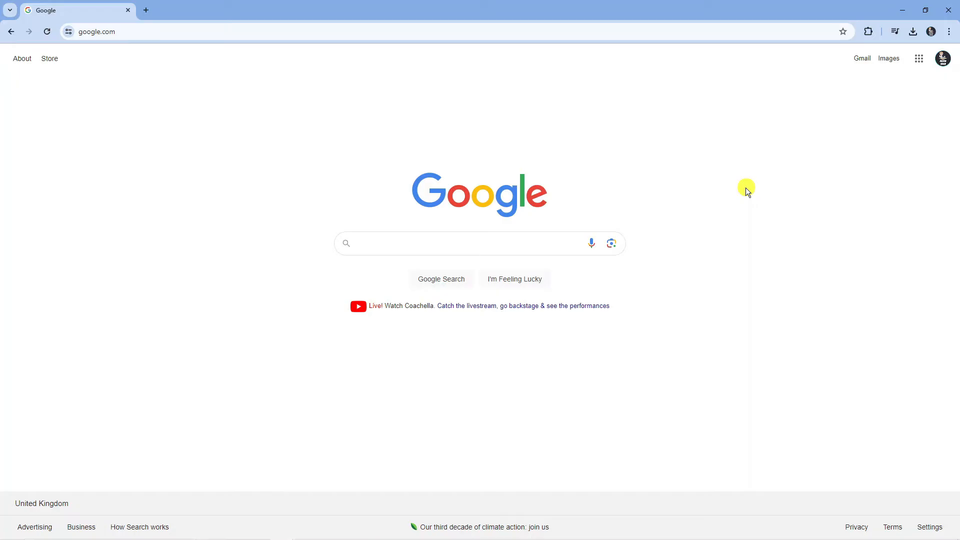
mouse_move(728, 252)
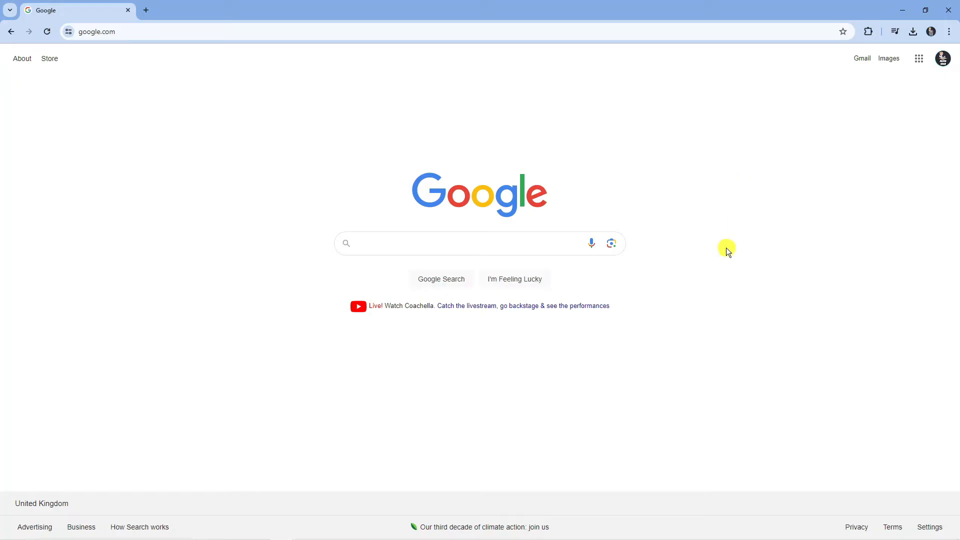
mouse_move(918, 58)
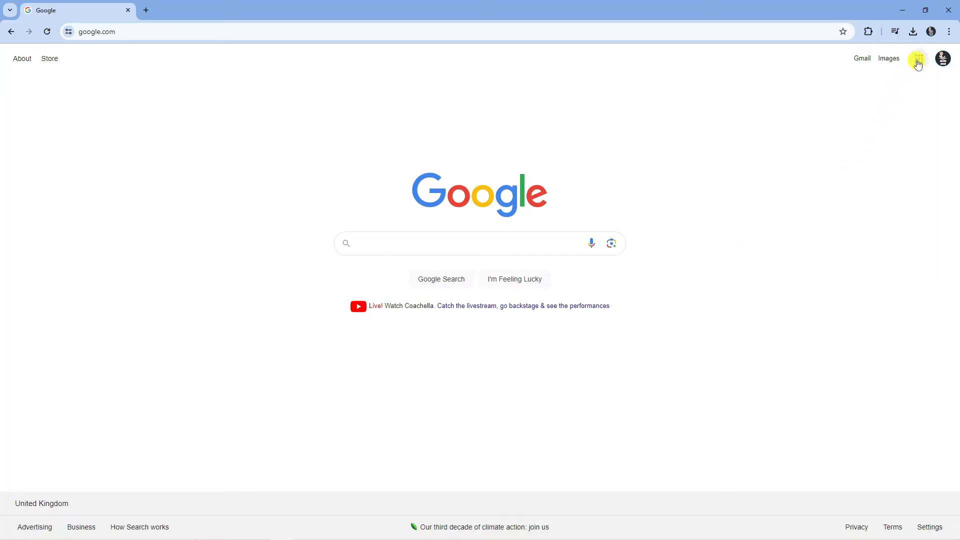
Step: Open Chrome's three-dot main menu from the Google homepage
left_click(950, 31)
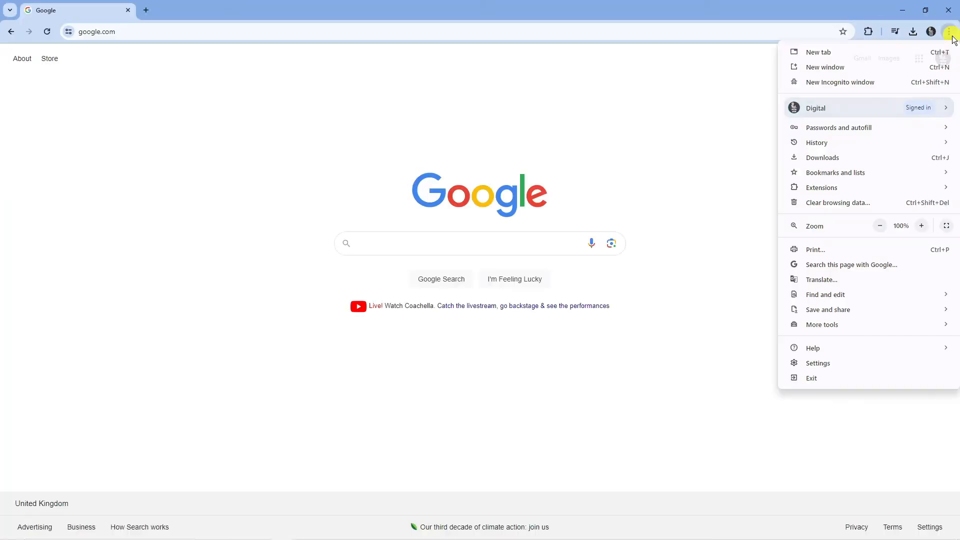
mouse_move(818, 363)
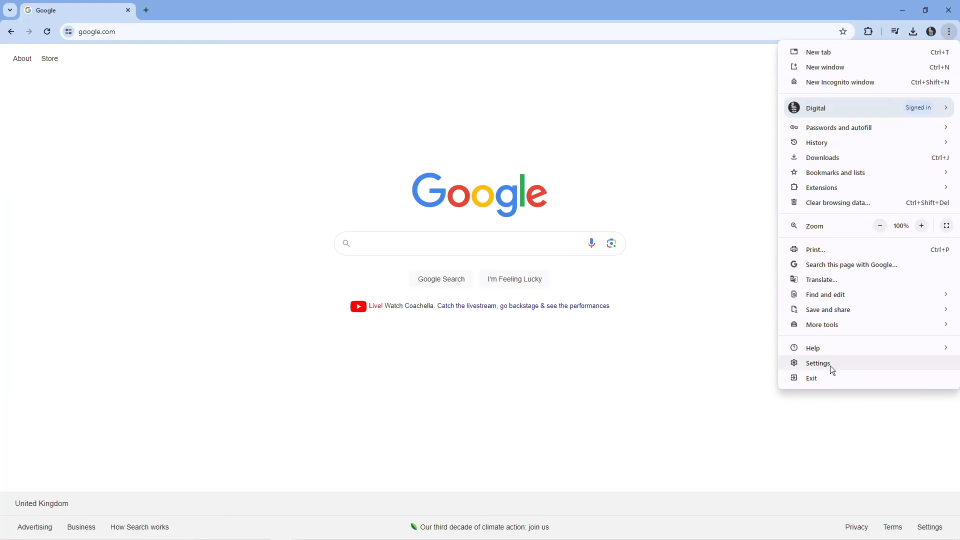
Step: Go to Settings > Search engine and select Google as the address-bar search engine
left_click(818, 363)
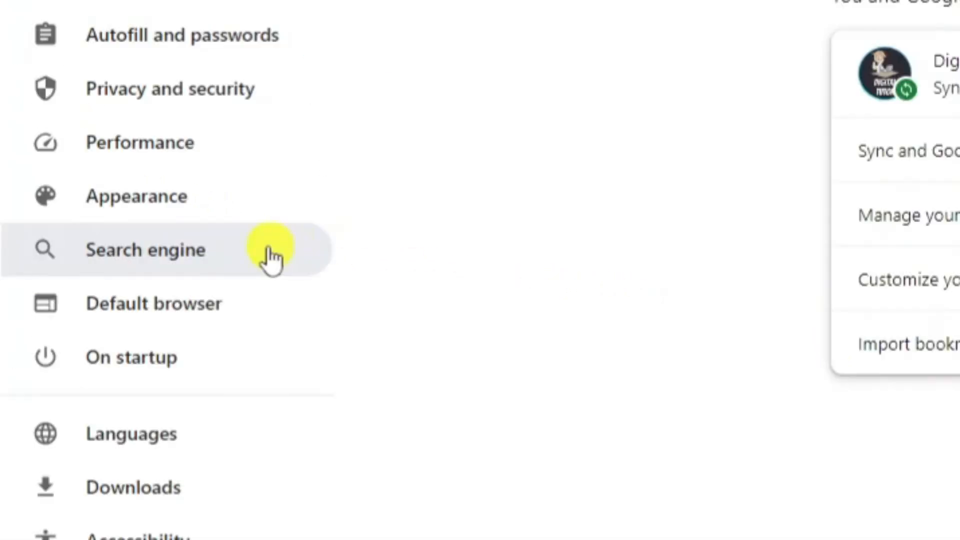
left_click(145, 249)
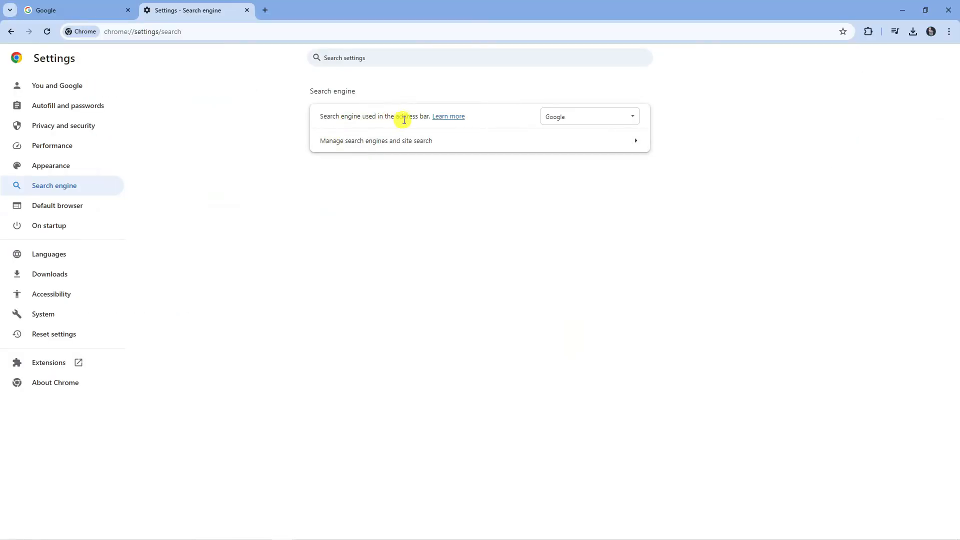
left_click(588, 116)
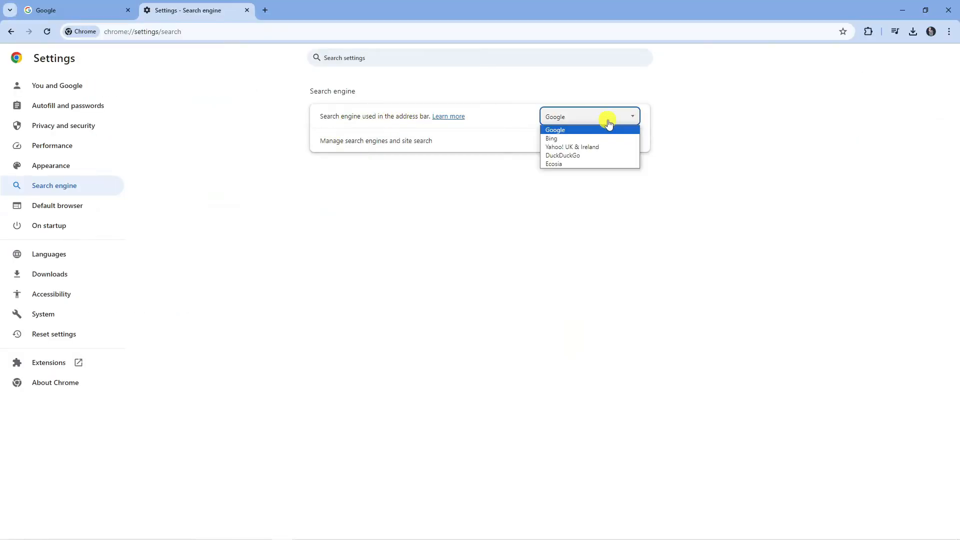
left_click(555, 130)
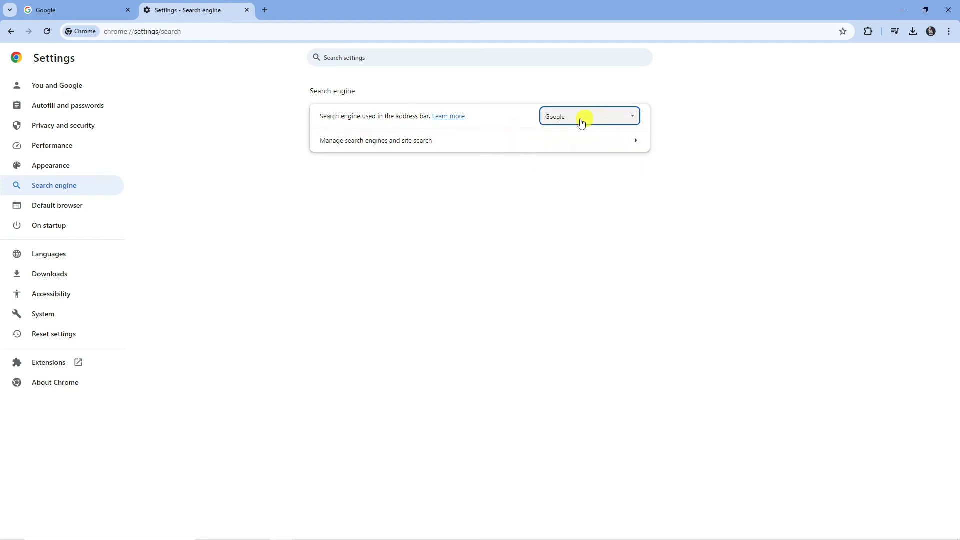
mouse_move(383, 145)
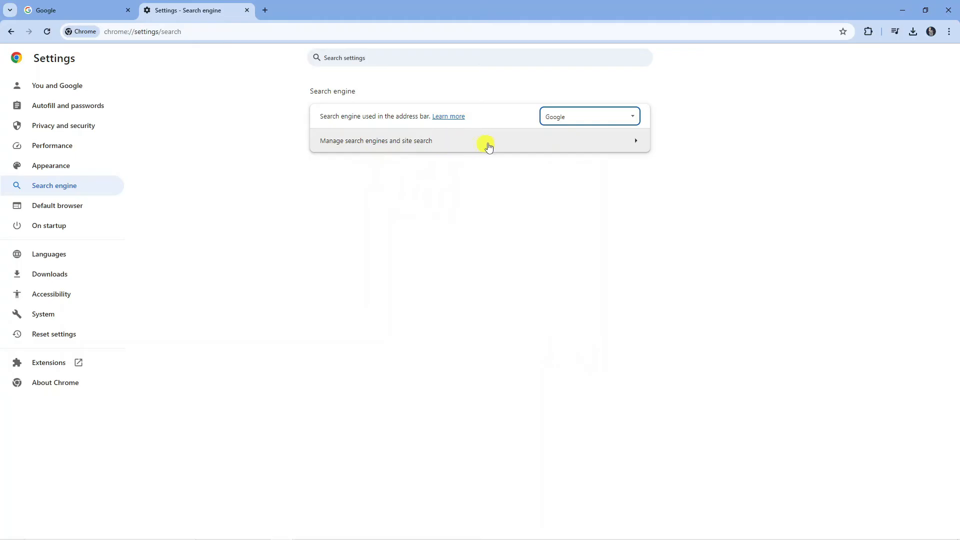
Step: Delete Yahoo! UK & Ireland from the Manage search engines and site search list
left_click(376, 140)
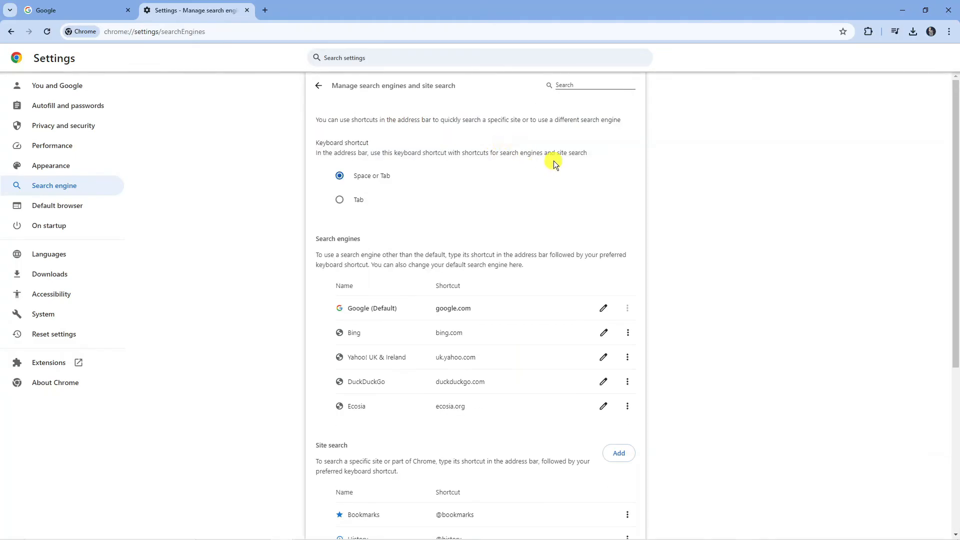
scroll("down", 3)
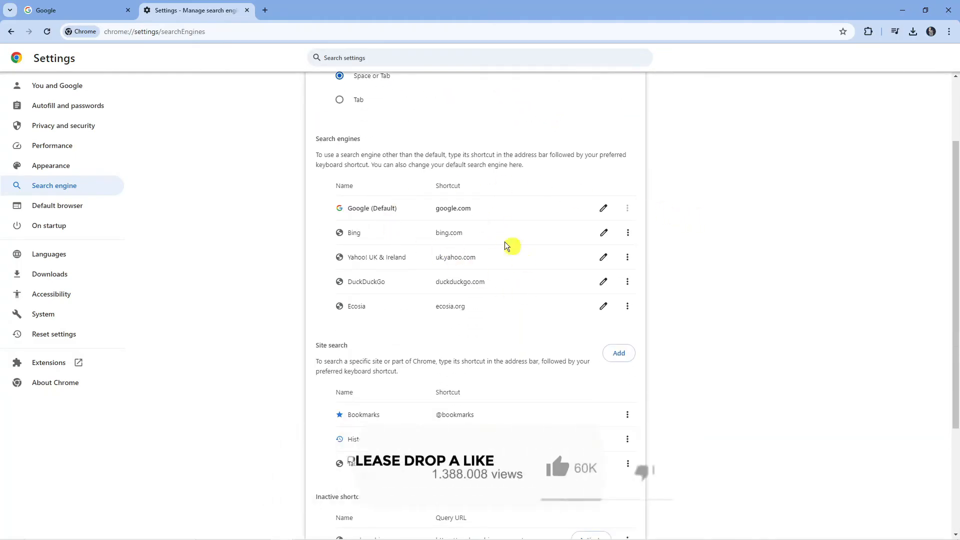
mouse_move(347, 248)
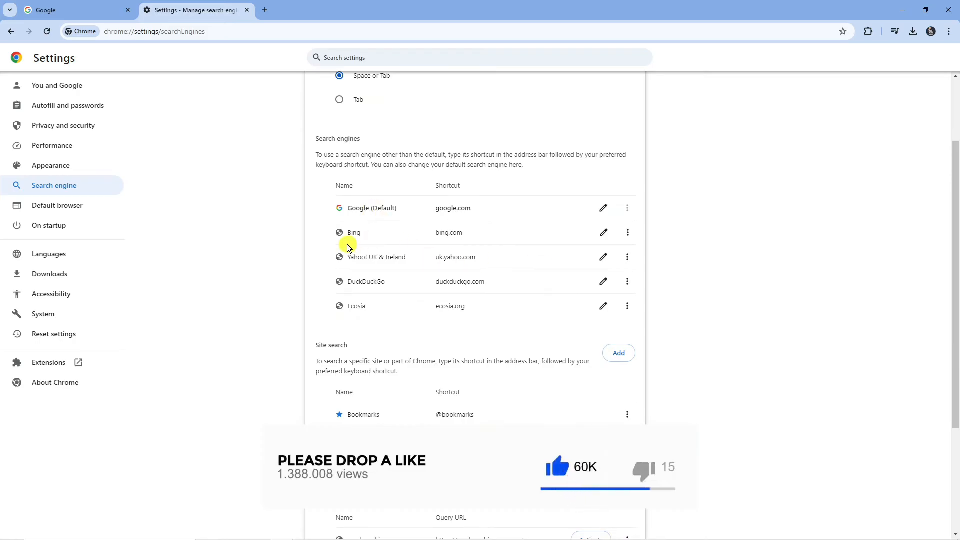
mouse_move(404, 261)
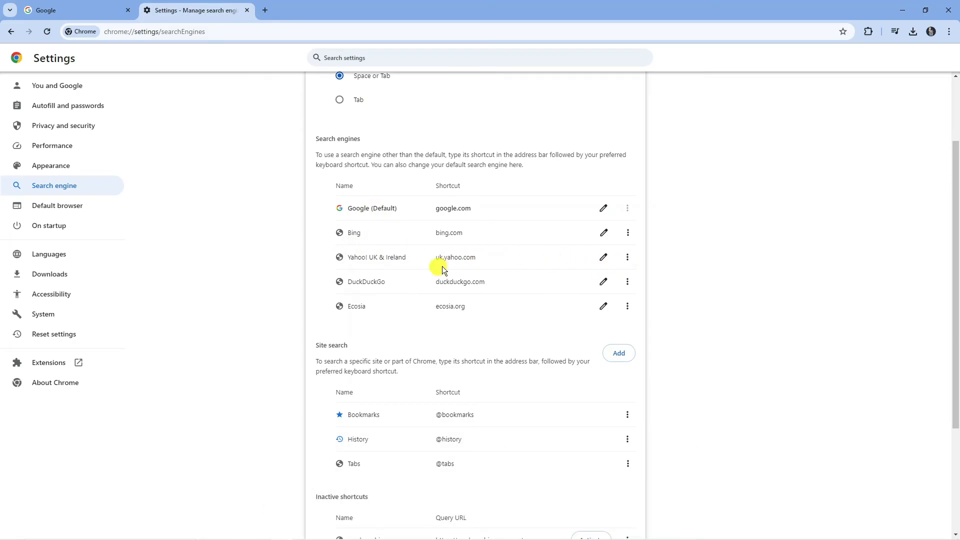
left_click(628, 257)
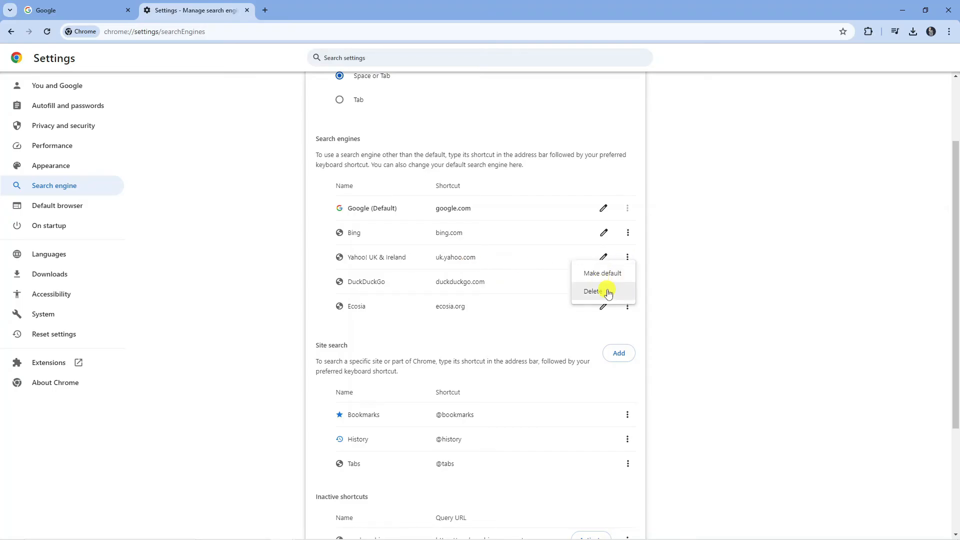
left_click(593, 292)
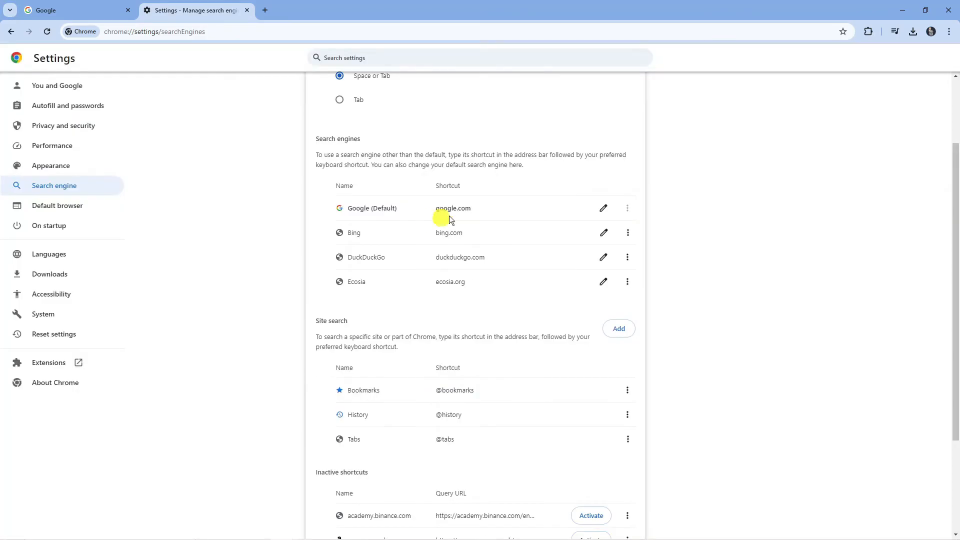
mouse_move(384, 216)
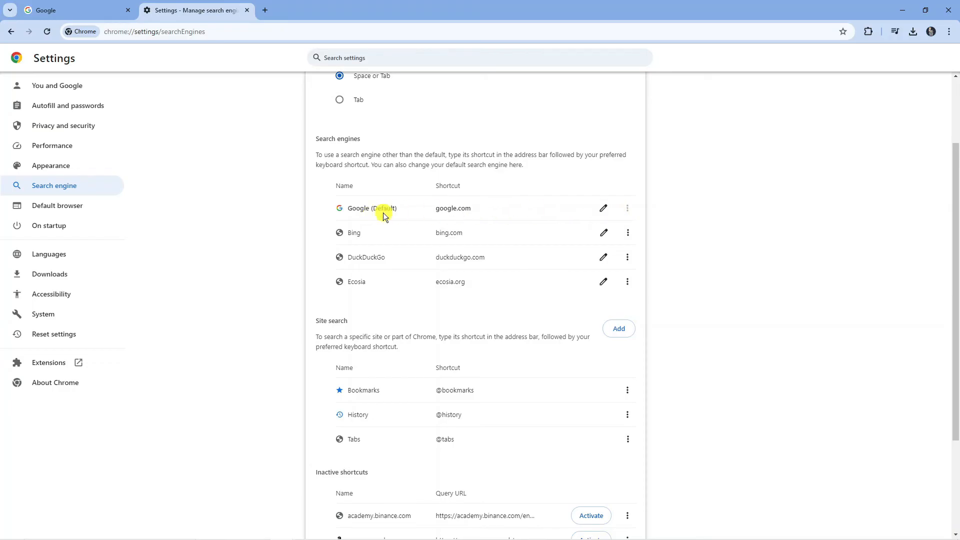
mouse_move(409, 218)
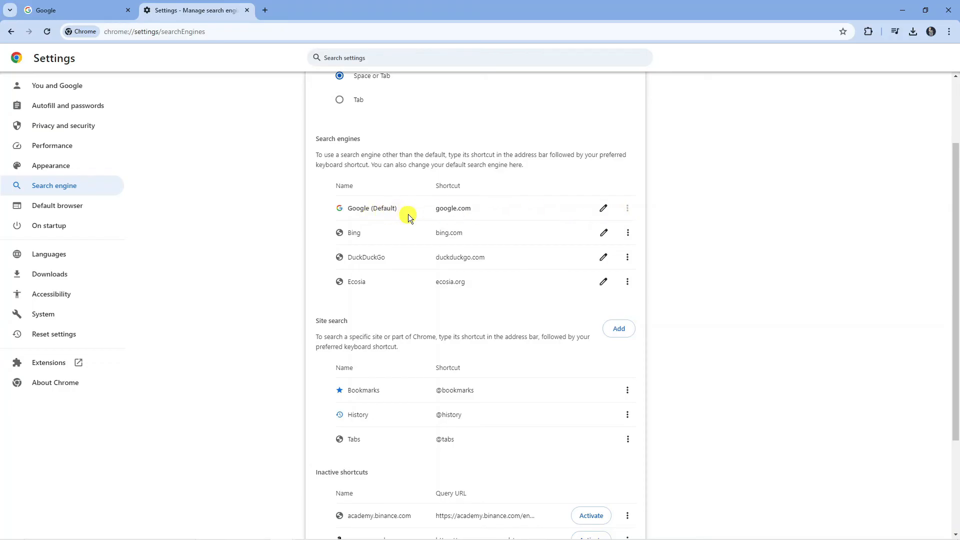
mouse_move(443, 216)
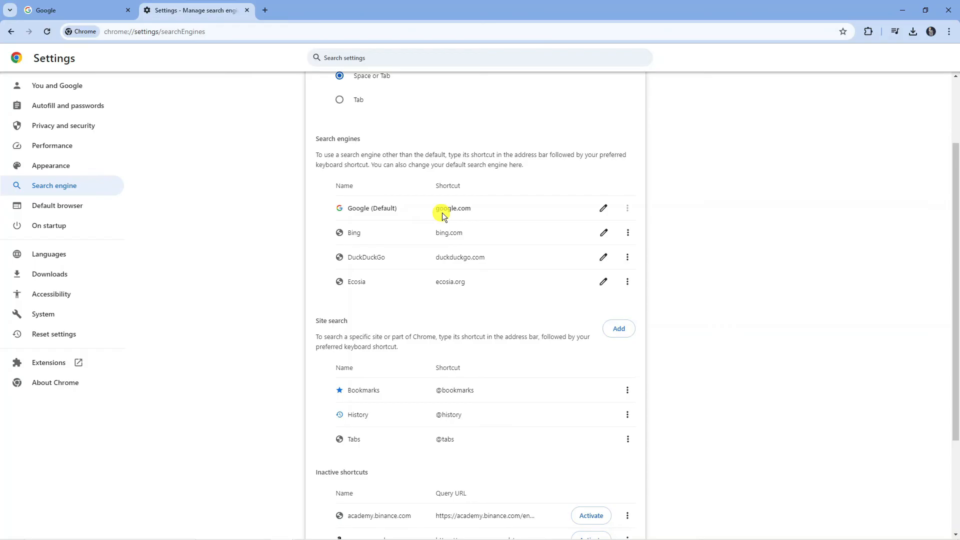
mouse_move(665, 238)
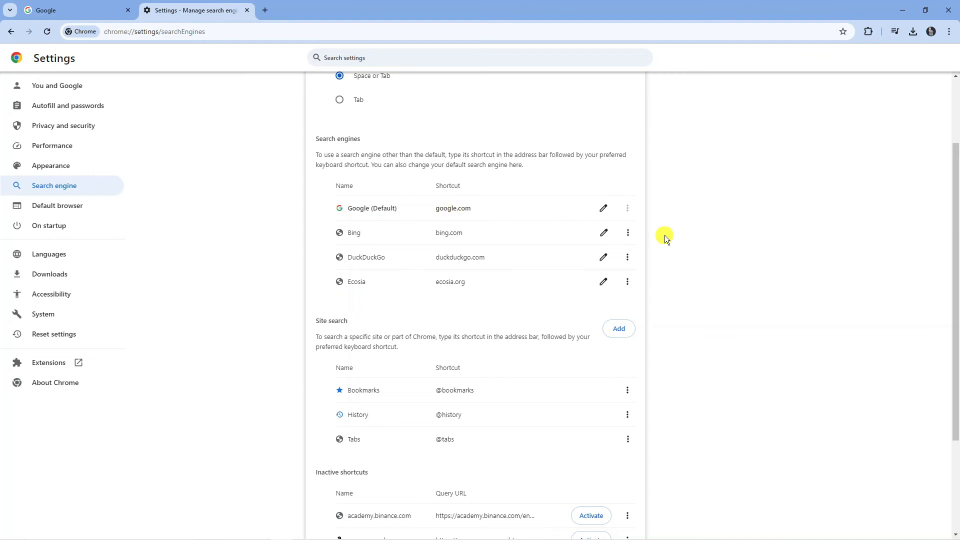